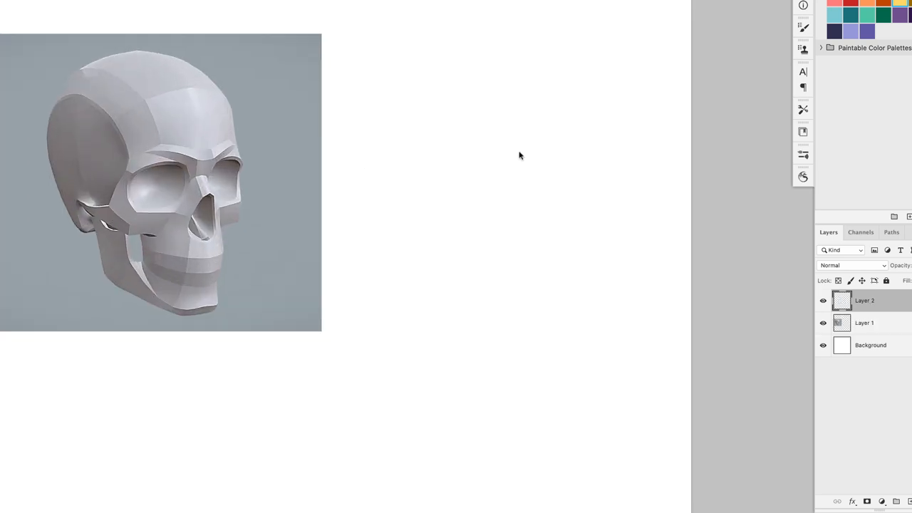
- Brush a round cranium, the cheek and jaw line below it, and a refining brow stroke
{"action": "left_click_drag", "start_coordinate": [477, 55], "coordinate": [568, 225]}
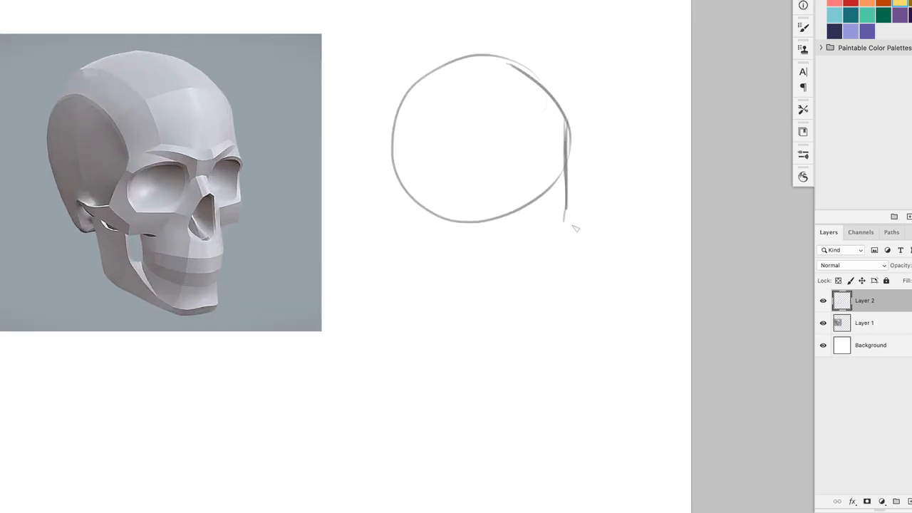
{"action": "left_click_drag", "start_coordinate": [556, 226], "coordinate": [511, 306]}
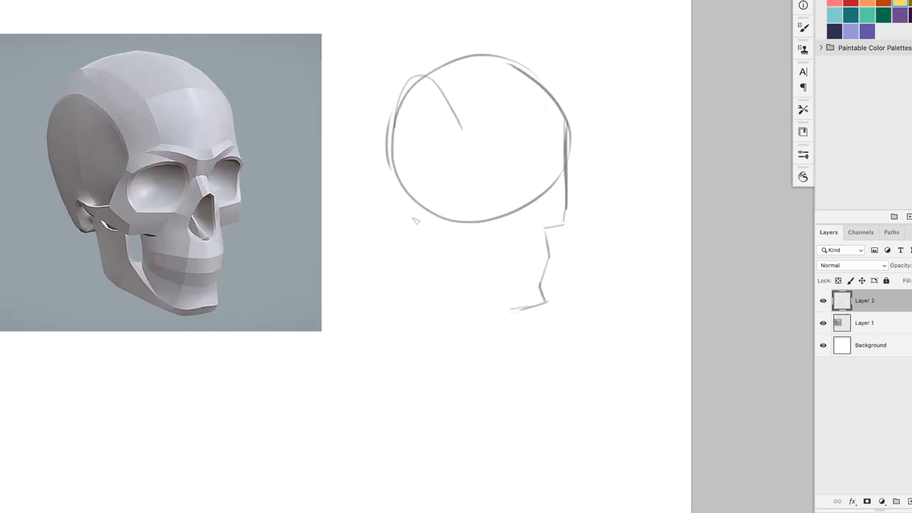
{"action": "left_click_drag", "start_coordinate": [420, 174], "coordinate": [563, 168]}
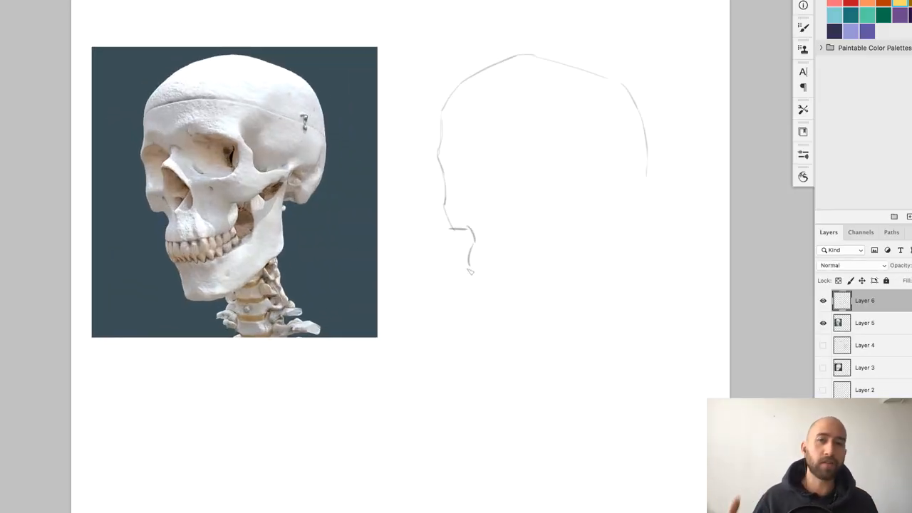
- Arrange the new blank canvas beside the skull photo reference
{"action": "left_click_drag", "start_coordinate": [470, 268], "coordinate": [541, 339]}
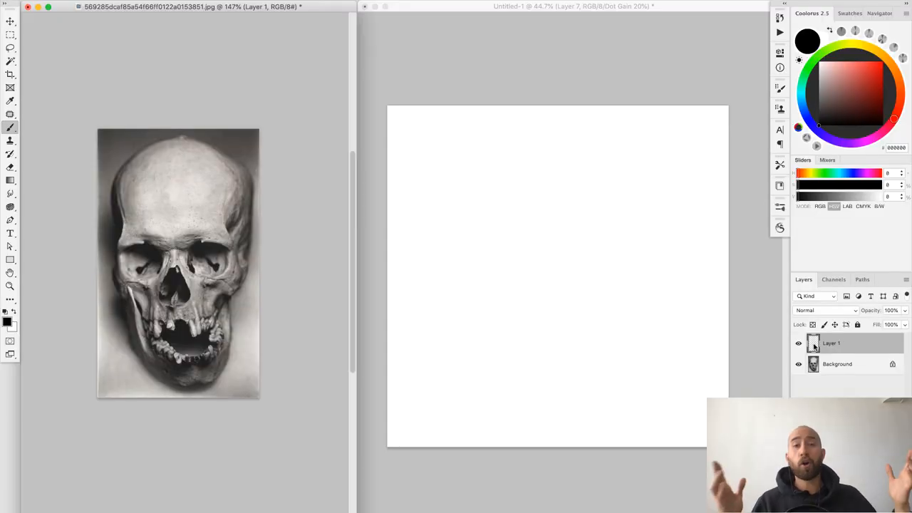
- Brush the curved top of the cranium and extend its outline down the side
{"action": "left_click_drag", "start_coordinate": [483, 207], "coordinate": [636, 168]}
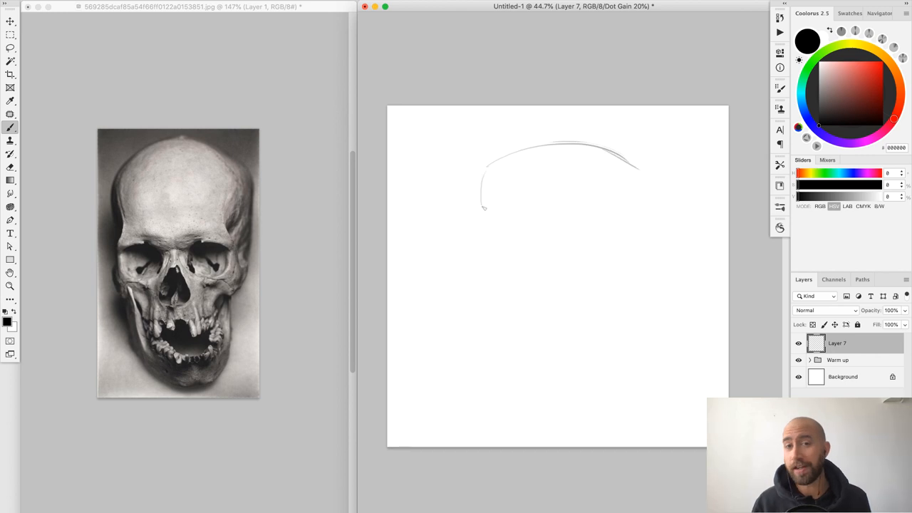
{"action": "left_click_drag", "start_coordinate": [485, 206], "coordinate": [628, 299]}
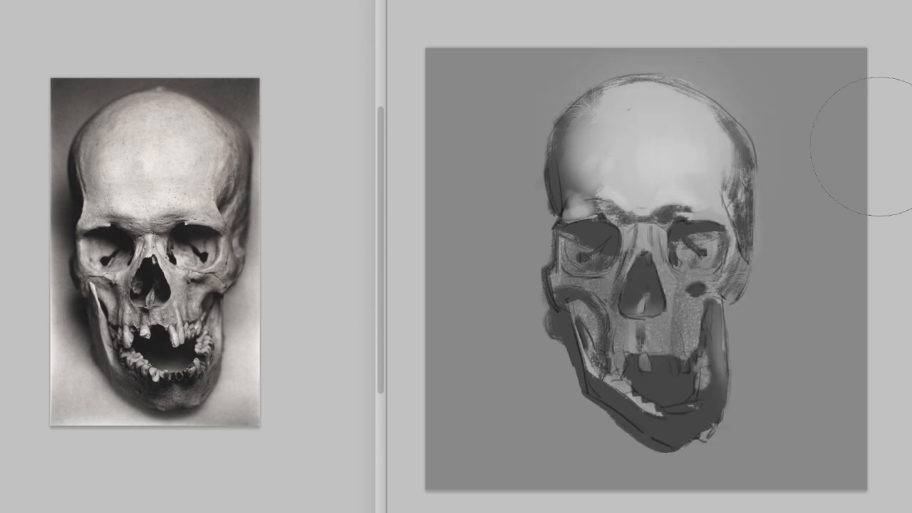
{"action": "mouse_move", "coordinate": [675, 243]}
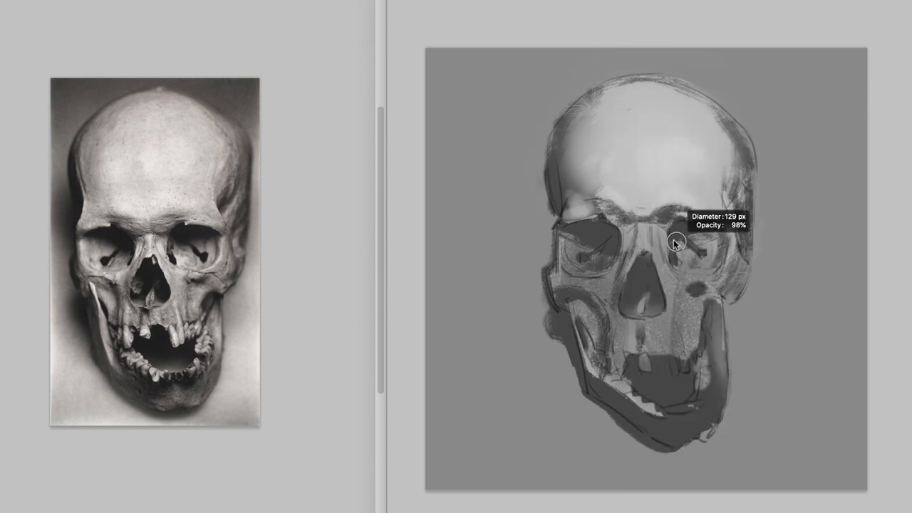